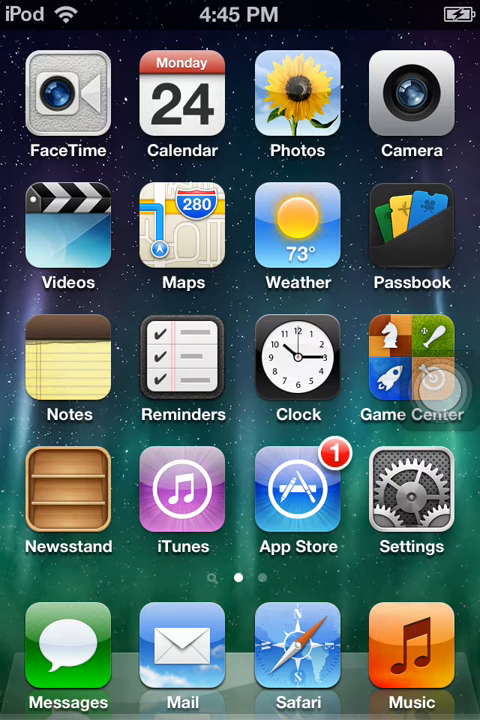
Open Settings > General > About to confirm the device runs iOS 6.1.5
click(411, 503)
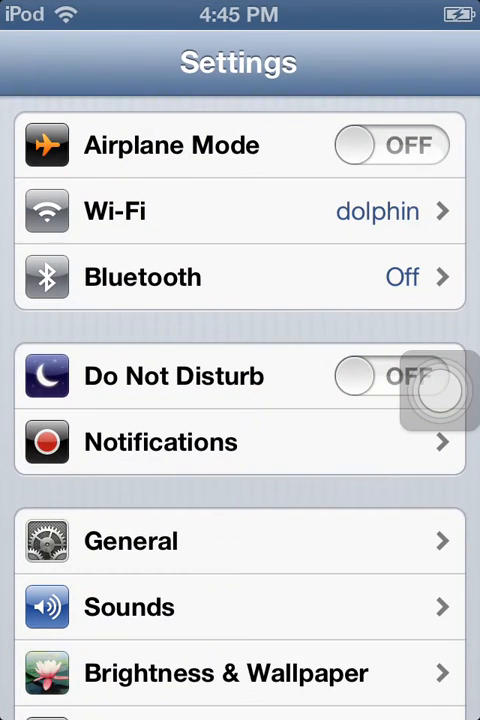
click(130, 541)
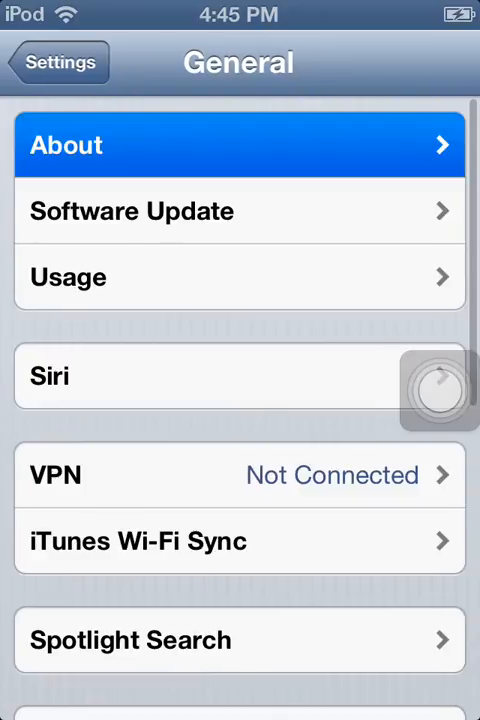
click(240, 145)
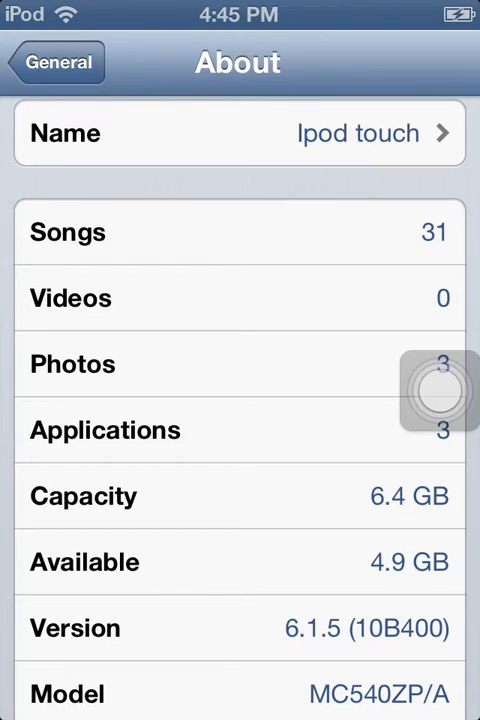
Return to the home screen and launch Cydia from the Utilities folder
key(home)
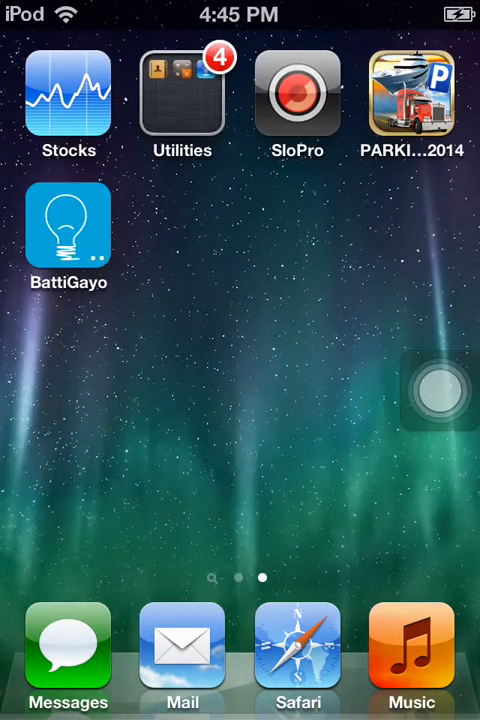
click(182, 95)
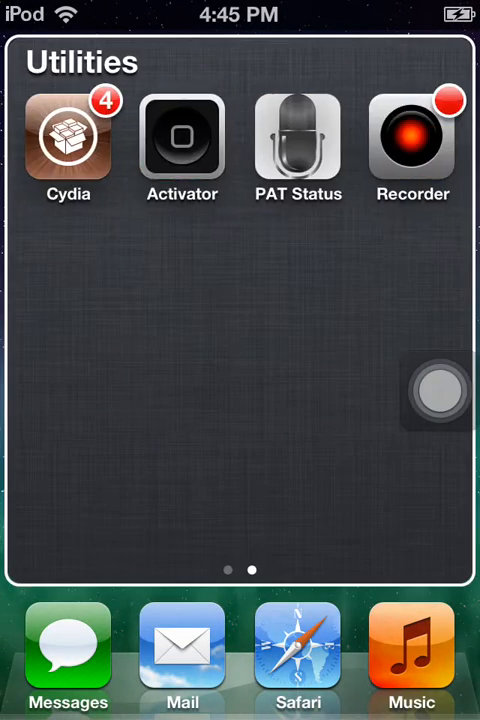
click(68, 135)
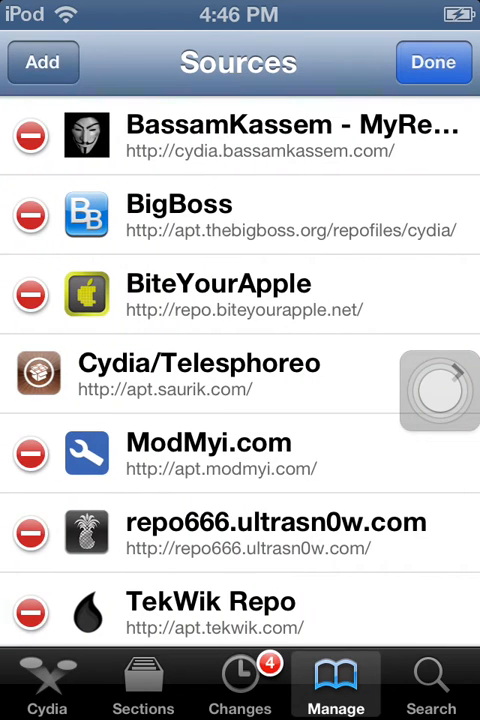
Add the BassamKassem and TekWik (apt.tekwik.com) repository sources in Cydia
click(42, 62)
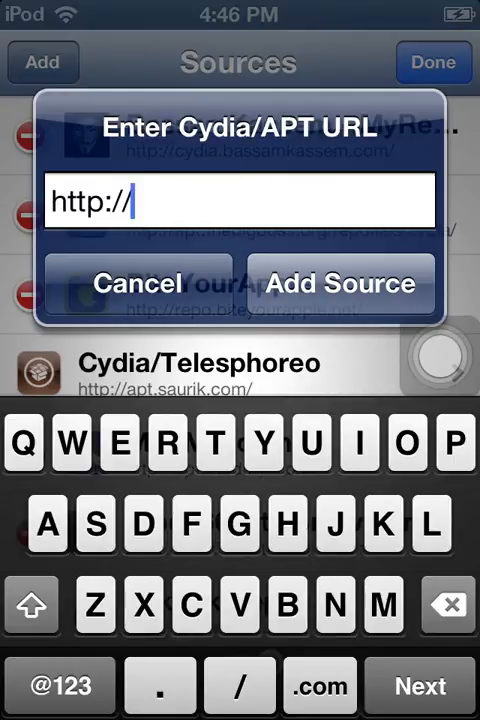
text(cu)
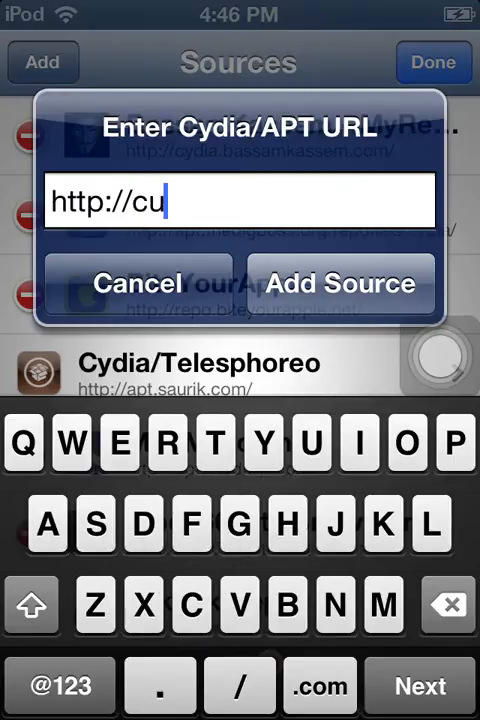
text(ydi)
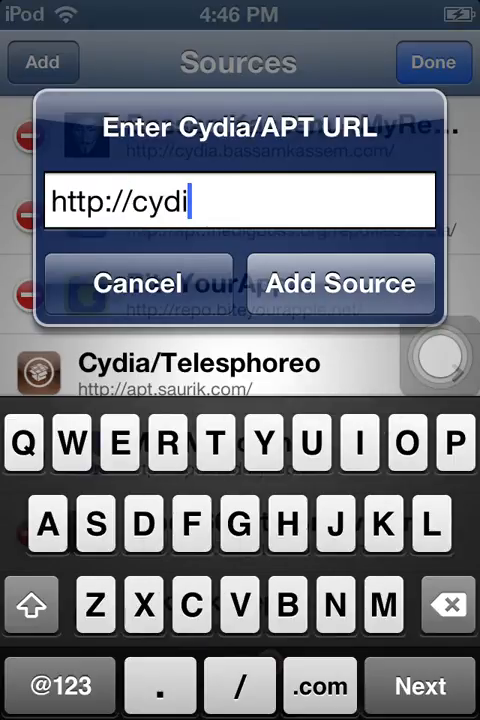
click(285, 524)
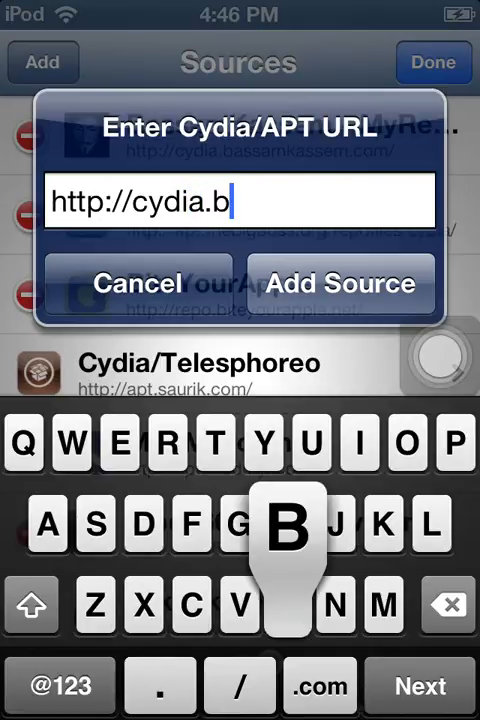
text(assam)
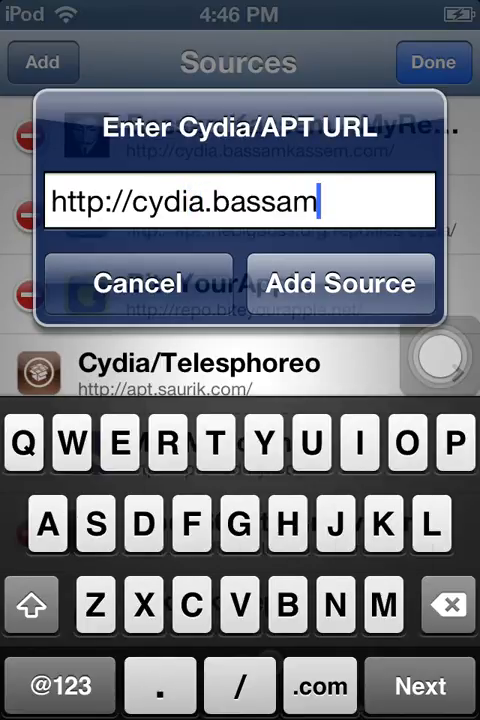
text(kasse)
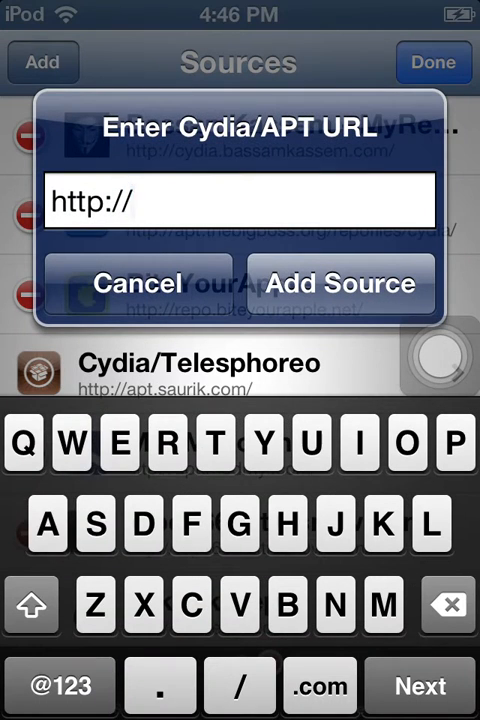
text(ap)
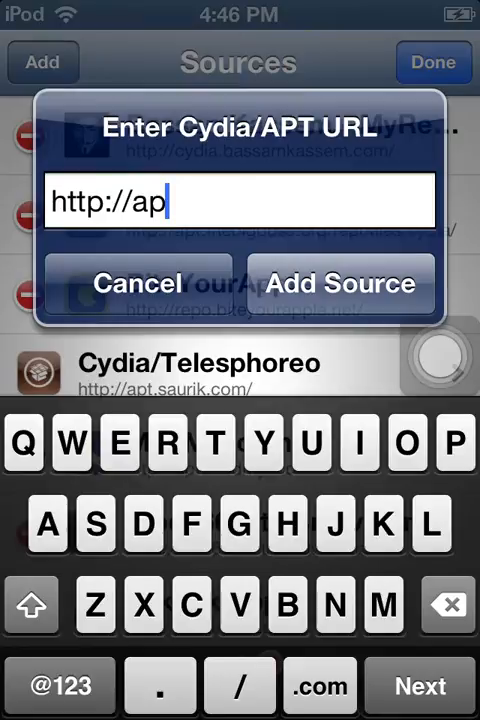
text(k)
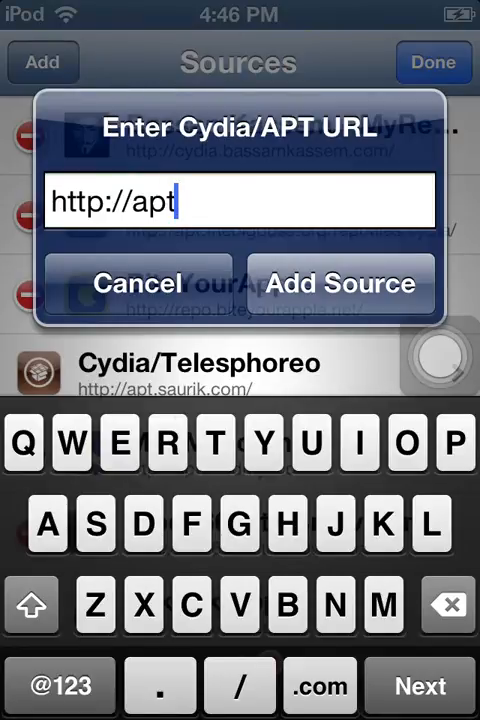
text(tek)
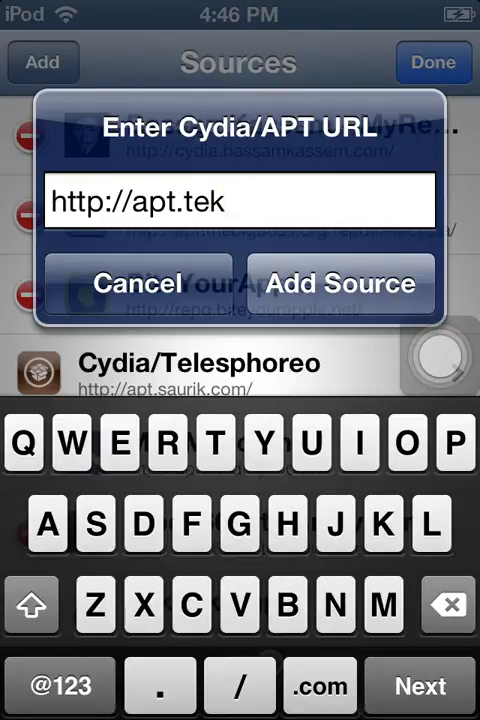
text(wik)
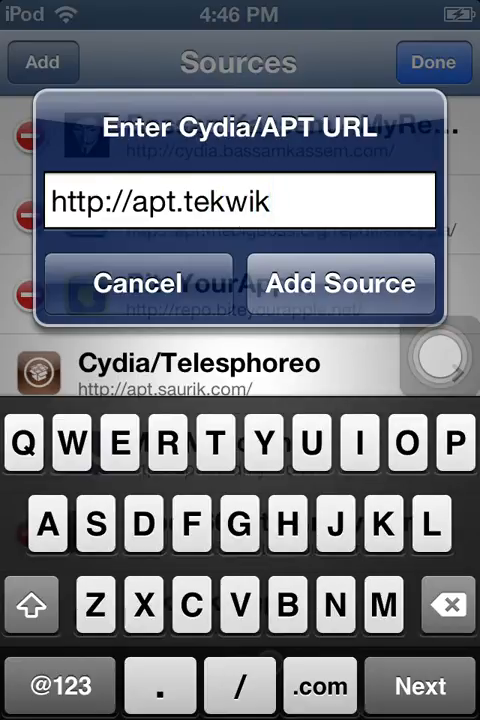
click(338, 283)
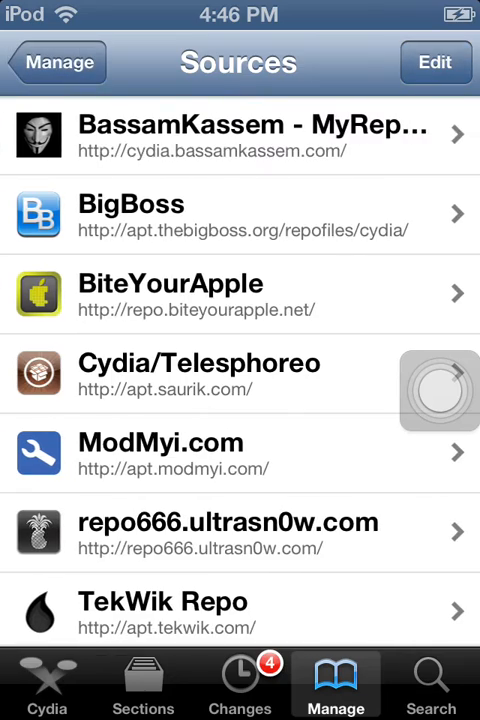
click(240, 135)
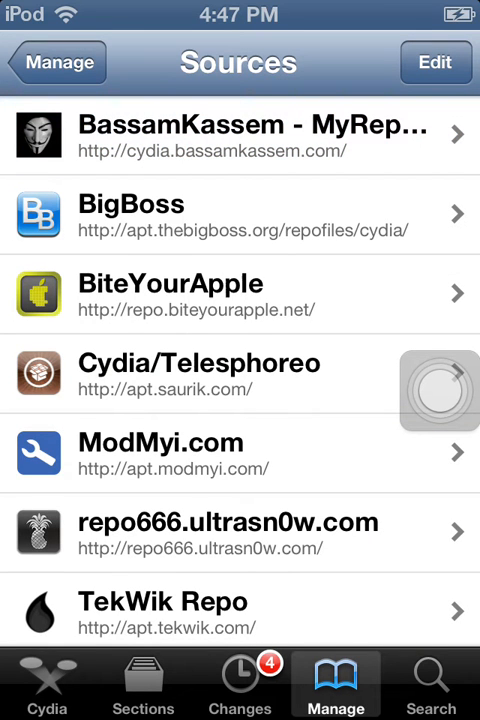
scroll(down, 3)
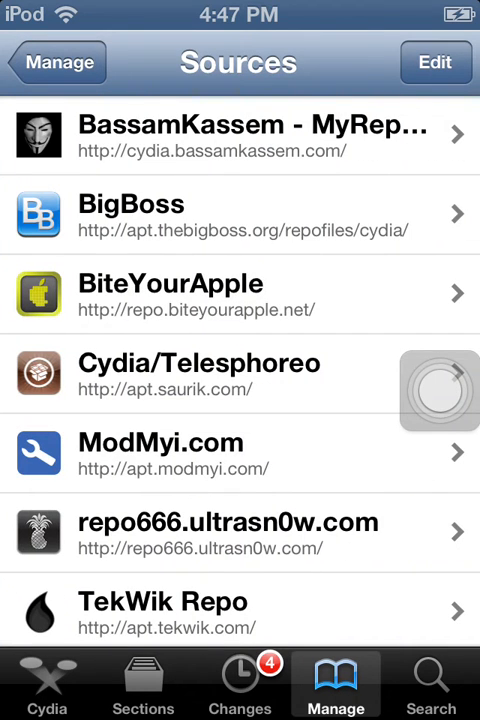
Check TekWik Repo's list shows PAT Setup for iOS 6 installed, then reach iOS Settings
click(240, 611)
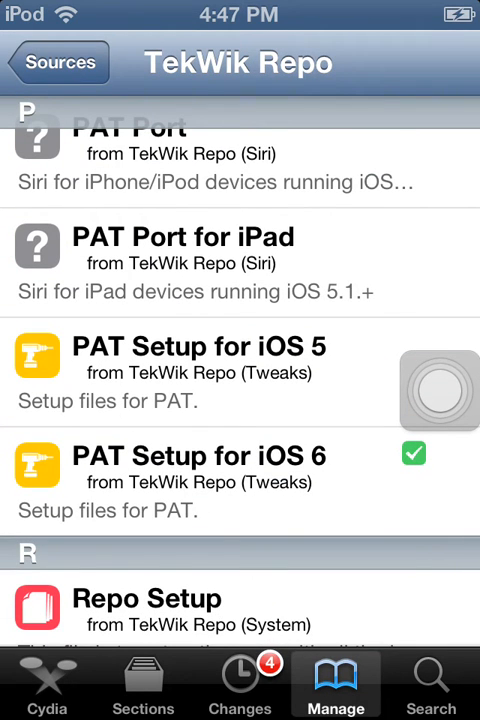
click(200, 482)
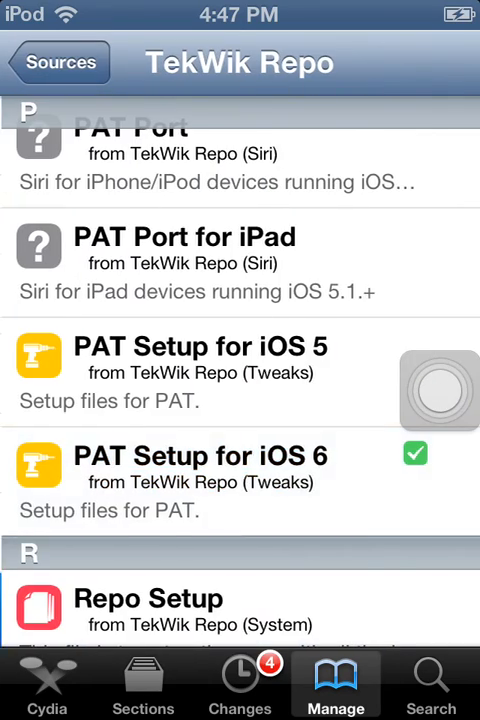
click(58, 62)
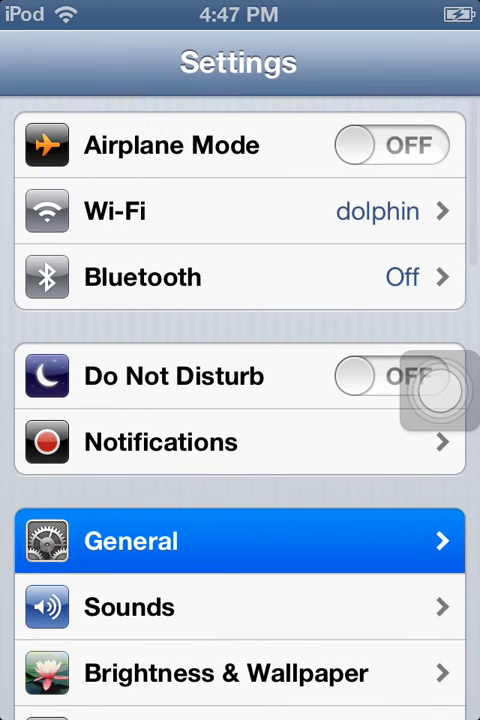
Review General > Siri and PAT Server settings, then start Siri listening
click(130, 541)
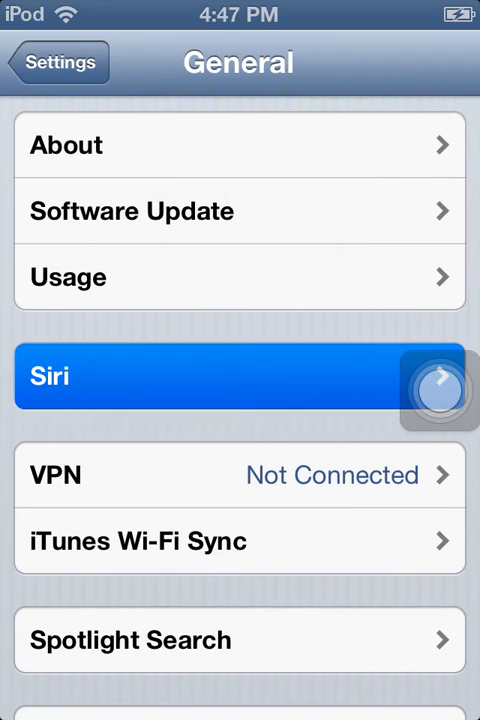
click(240, 376)
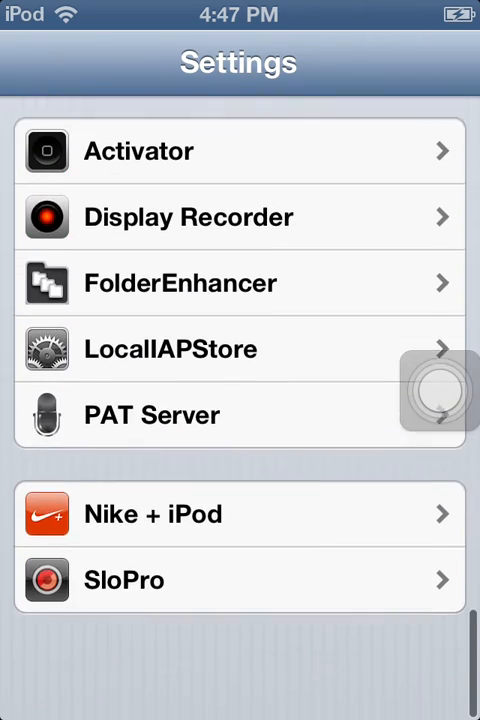
click(151, 415)
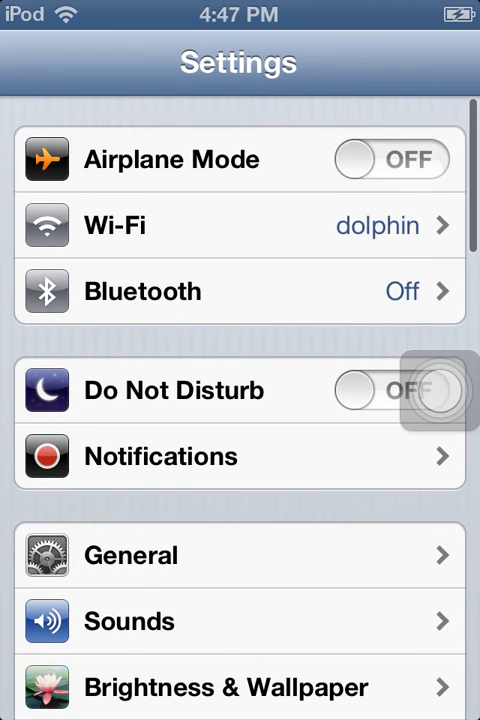
scroll(down, 3)
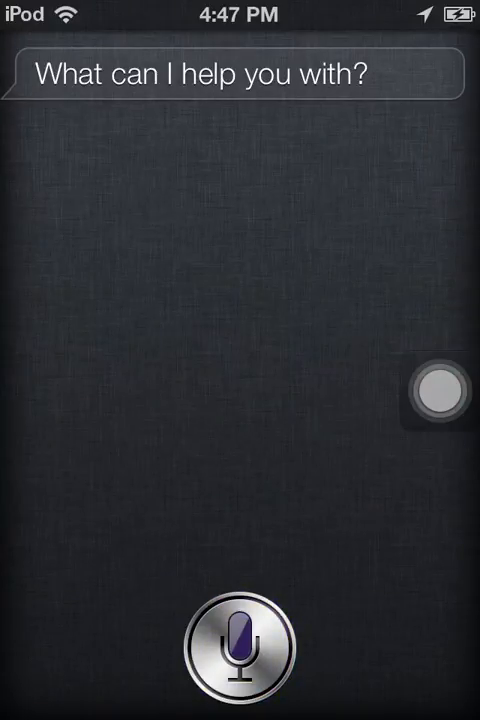
click(240, 648)
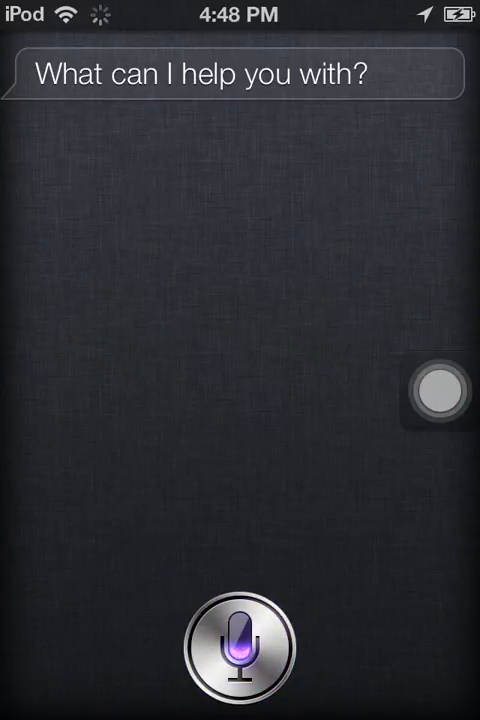